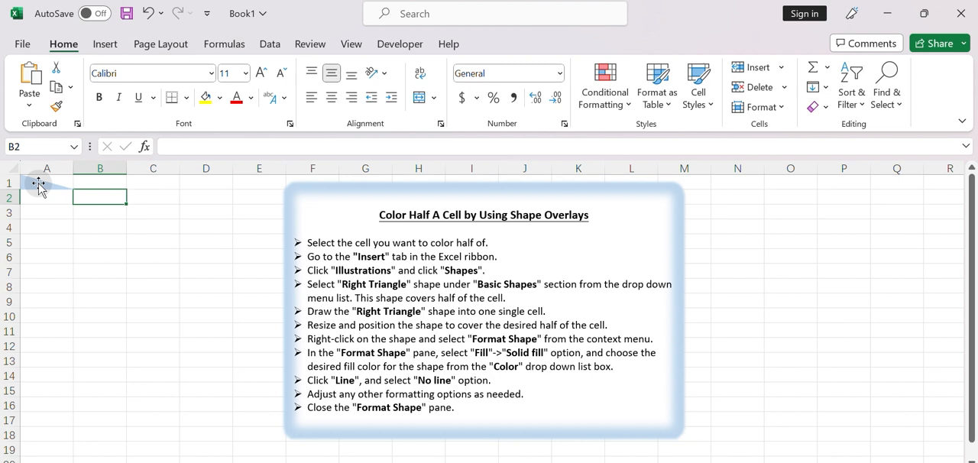
Step: Select the sample triangle near A1, then deselect it by clicking cell C3
drag(35, 182, 75, 197)
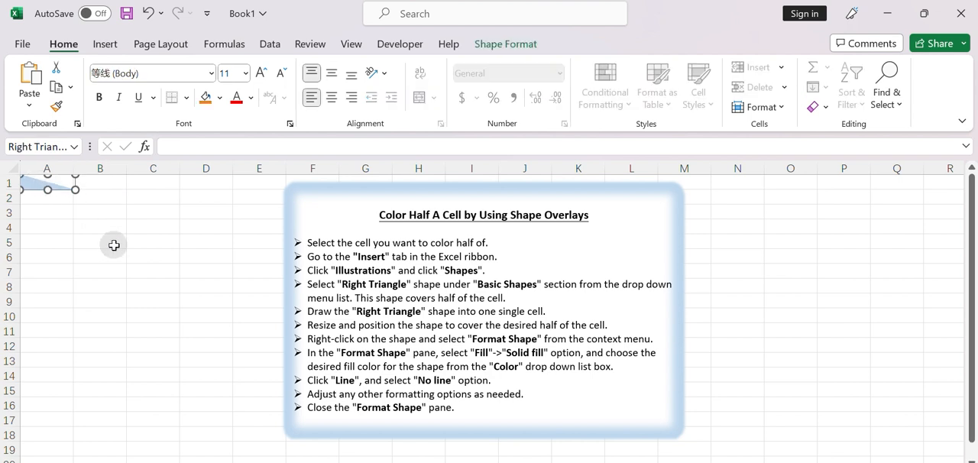
mouse_move(107, 222)
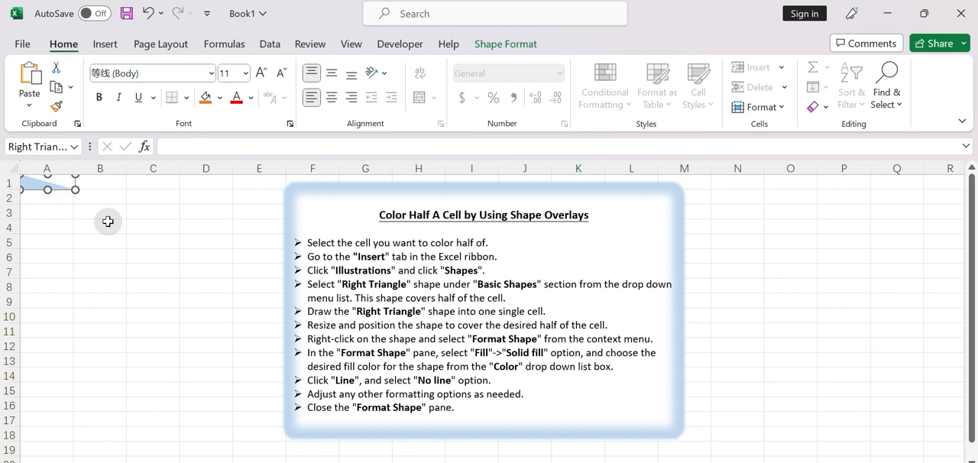
click(107, 212)
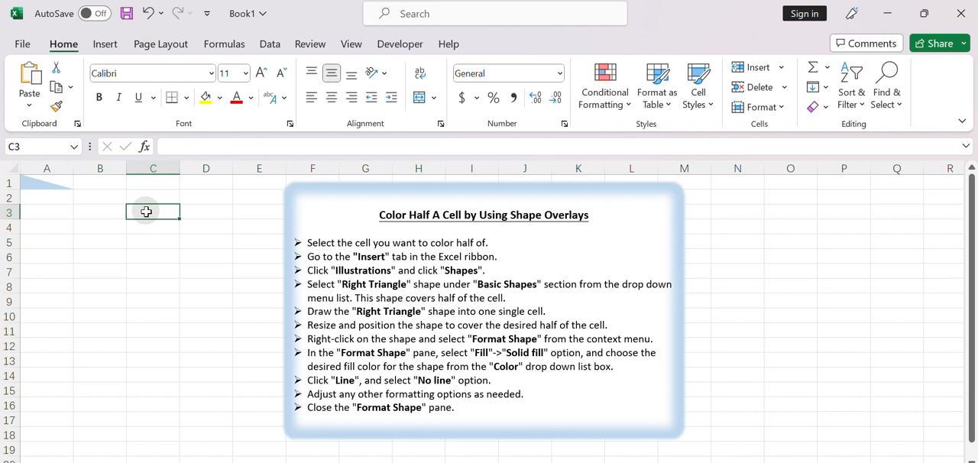
mouse_move(151, 212)
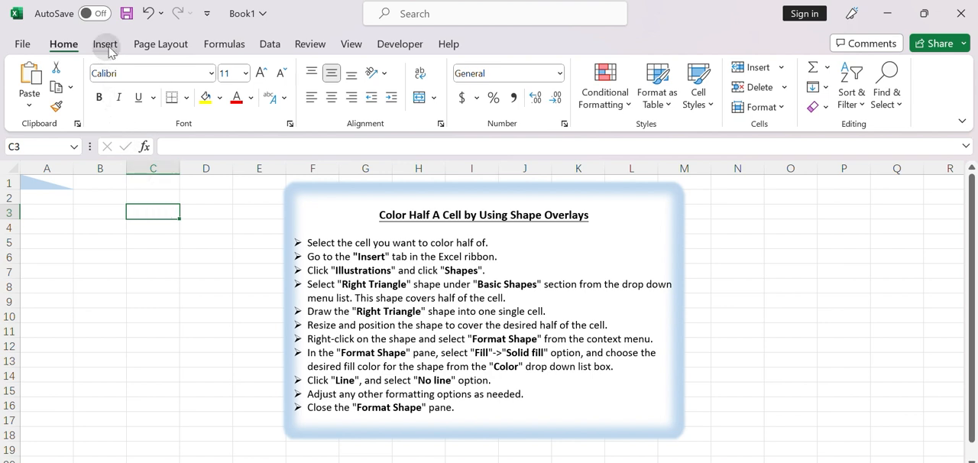
Step: Open the Shapes gallery from Insert > Illustrations to pick the Right Triangle
click(105, 43)
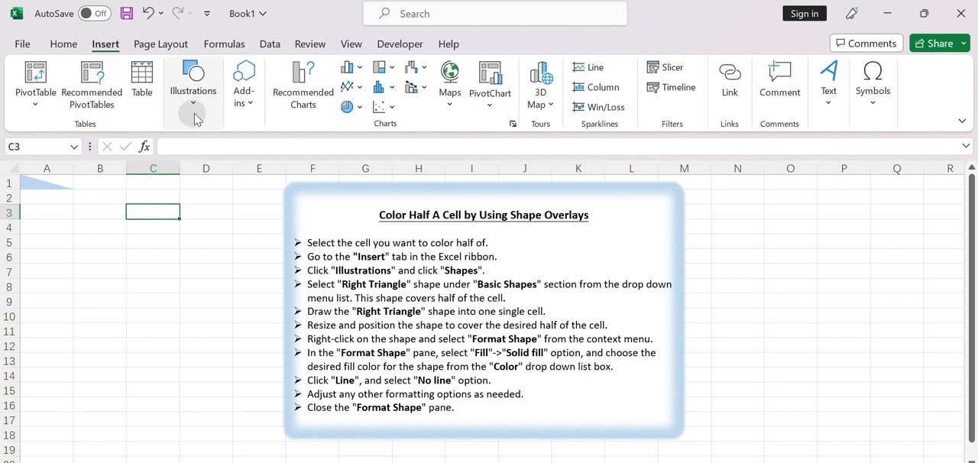
click(192, 84)
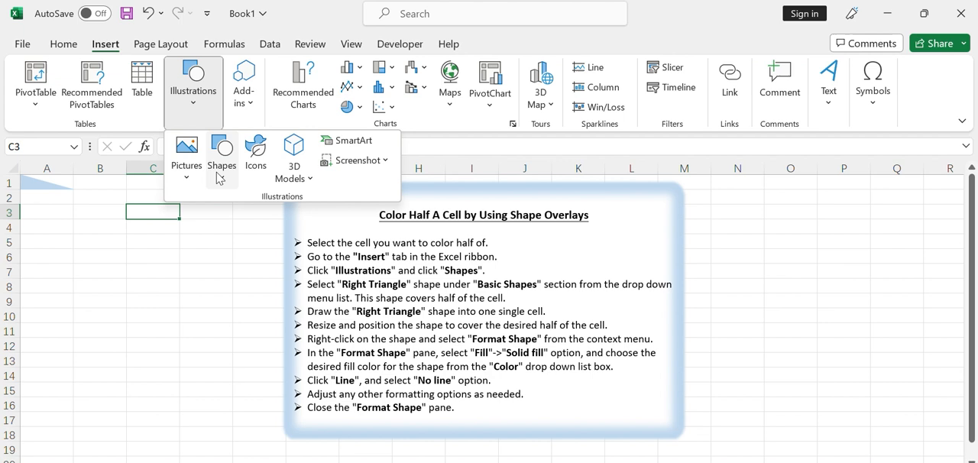
click(222, 153)
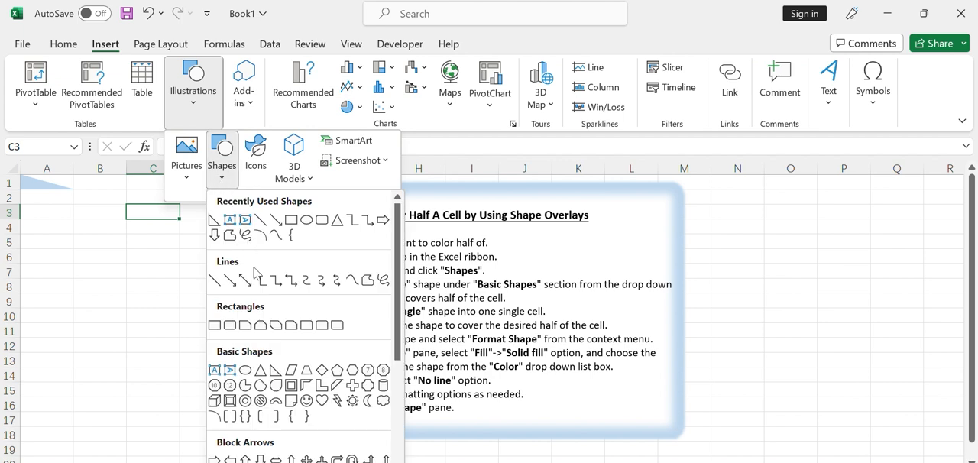
mouse_move(275, 369)
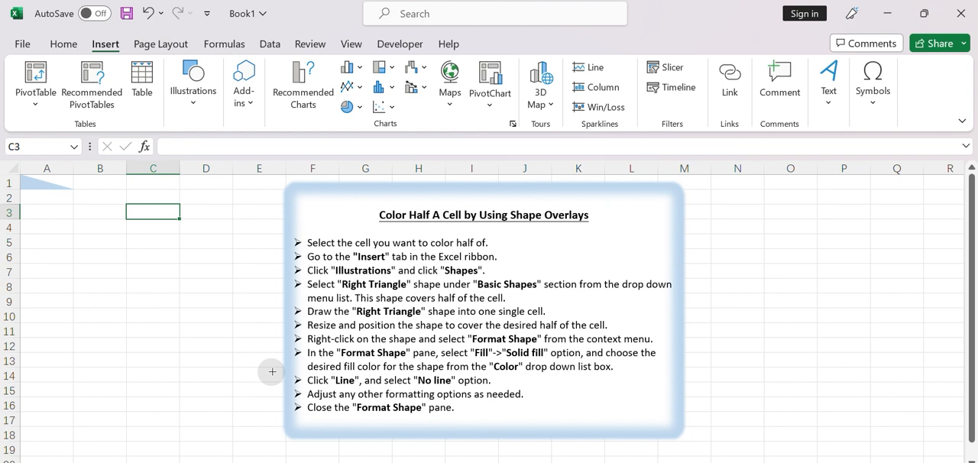
mouse_move(126, 205)
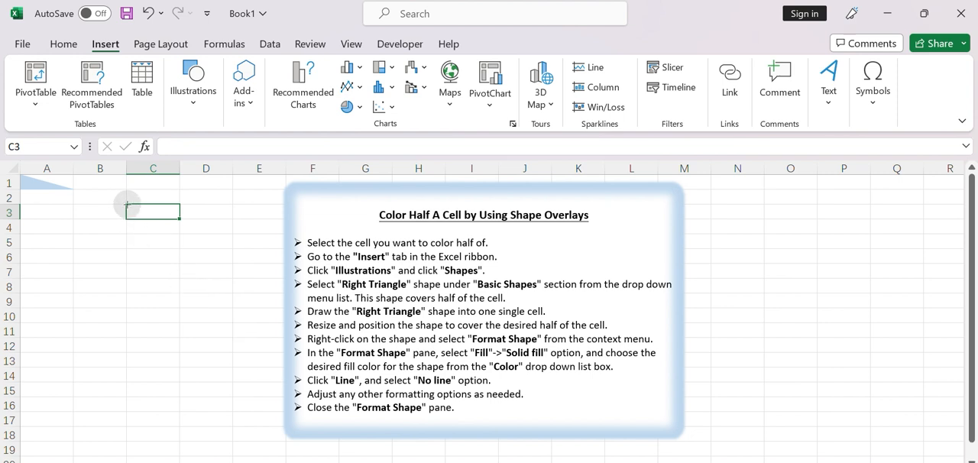
Step: Draw a right triangle across cell C3, click away, and reselect it
drag(126, 207, 181, 222)
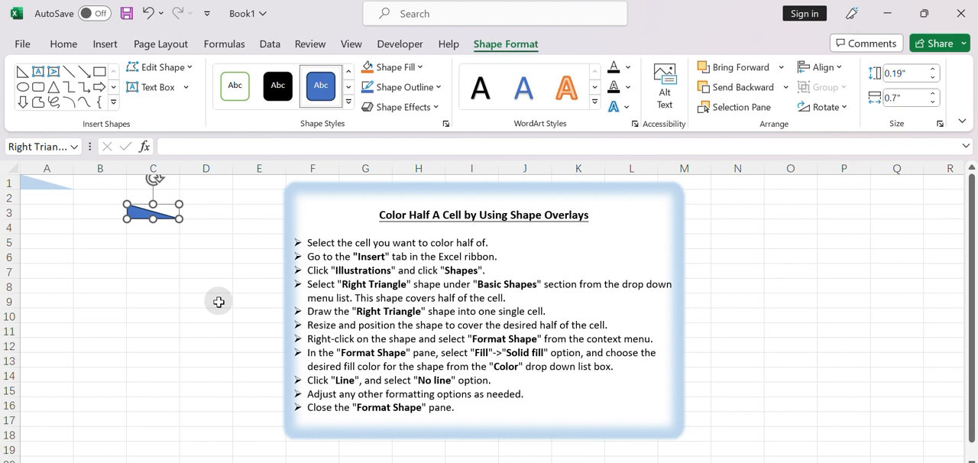
click(206, 300)
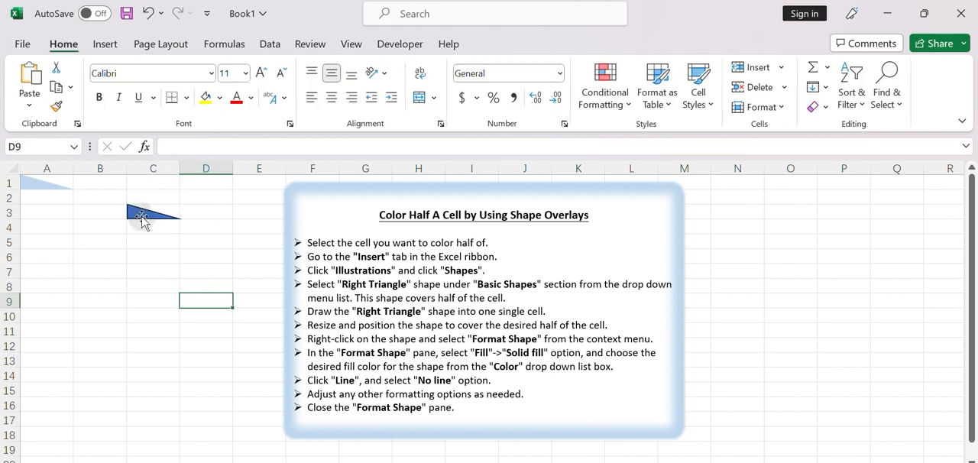
click(145, 218)
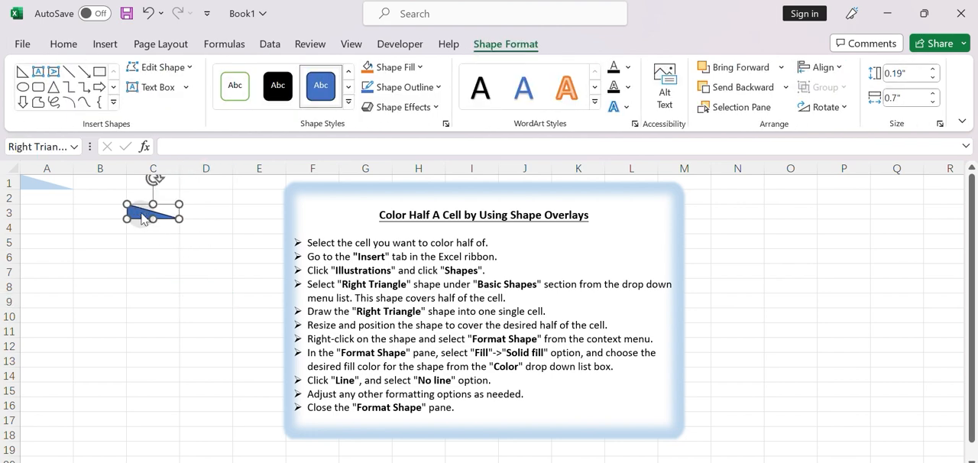
Step: Format the C3 triangle with a light blue solid fill and no line
right_click(145, 216)
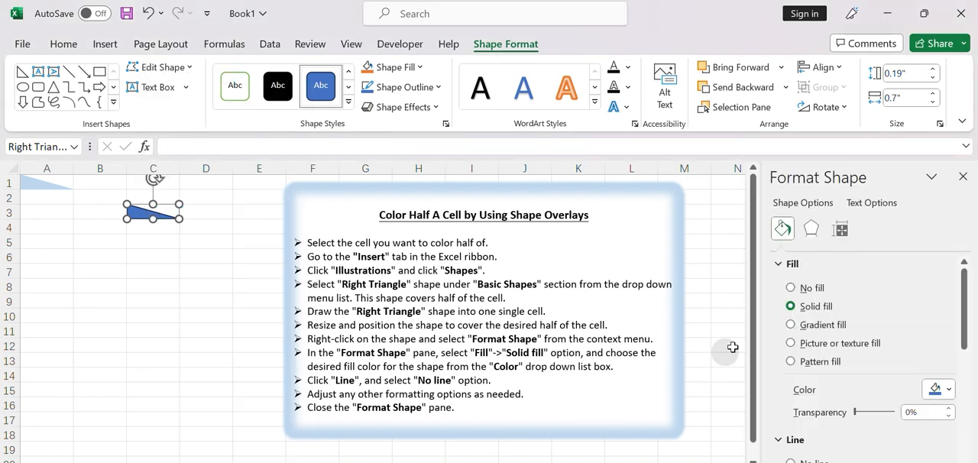
mouse_move(803, 266)
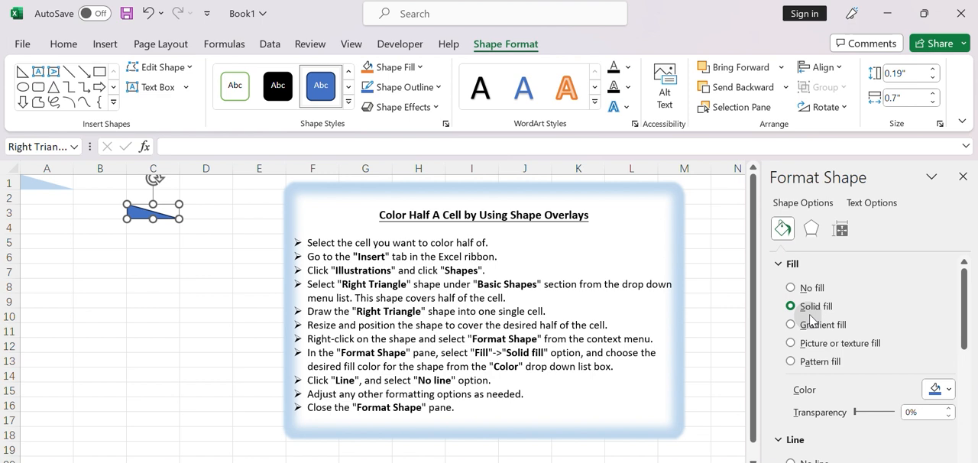
mouse_move(949, 392)
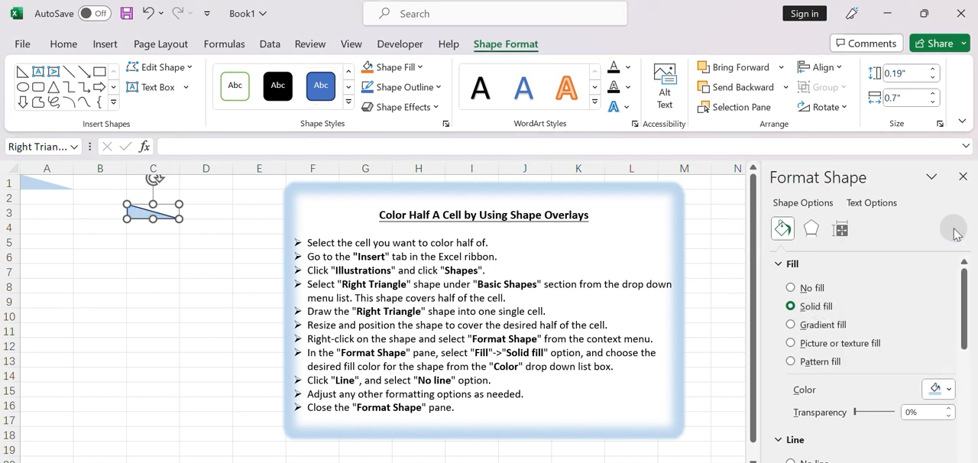
mouse_move(802, 288)
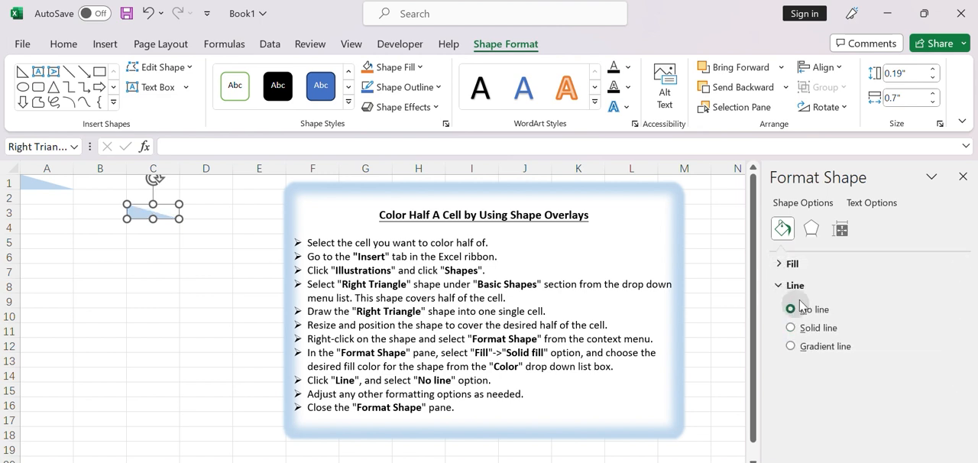
click(811, 229)
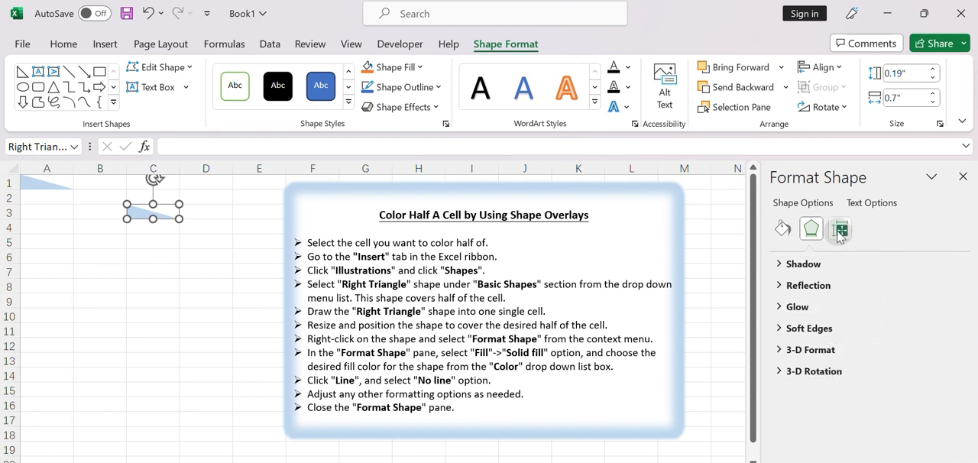
Step: View the Size & Properties settings, then close the Format Shape pane
click(839, 228)
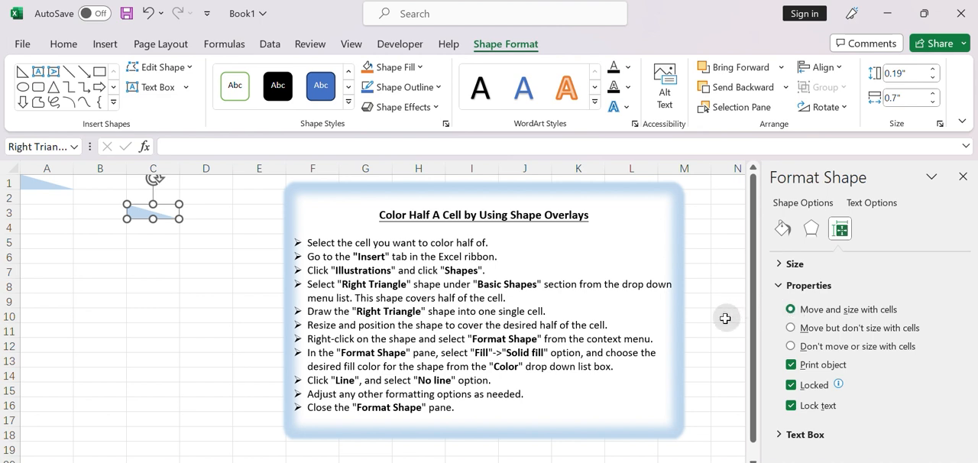
click(962, 177)
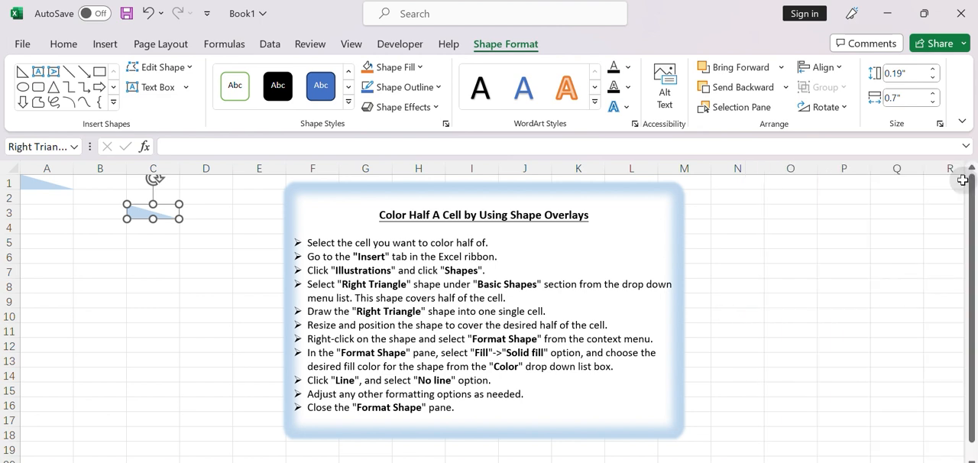
mouse_move(156, 241)
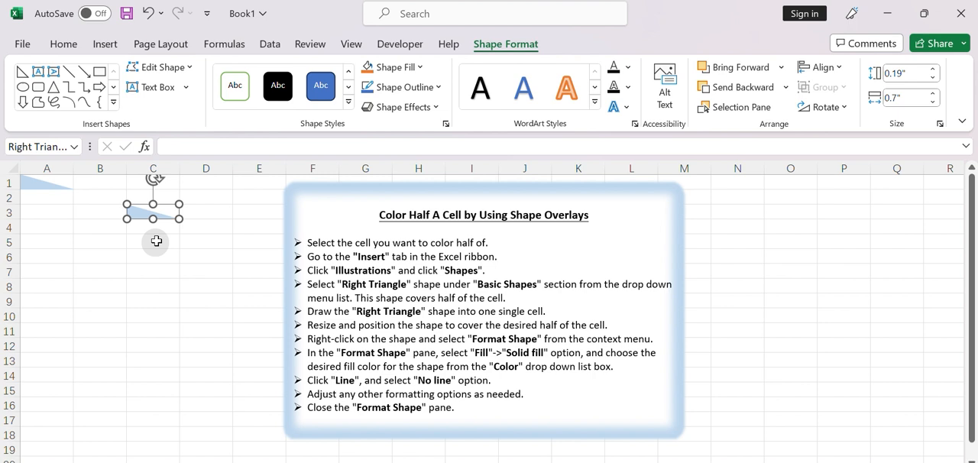
Step: Enlarge column C and row 3 so the triangle stretches with cell C3
click(156, 243)
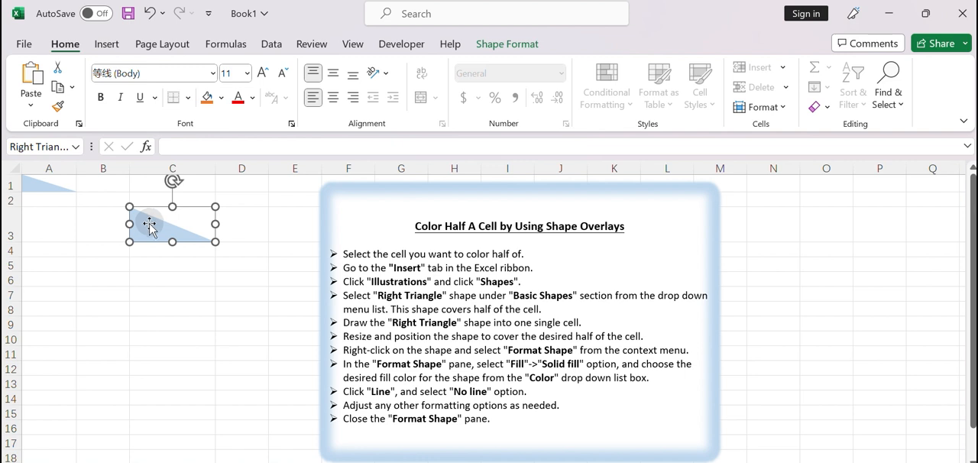
Step: Flip the triangle horizontally via Shape Format > Rotate, then reselect it
click(506, 43)
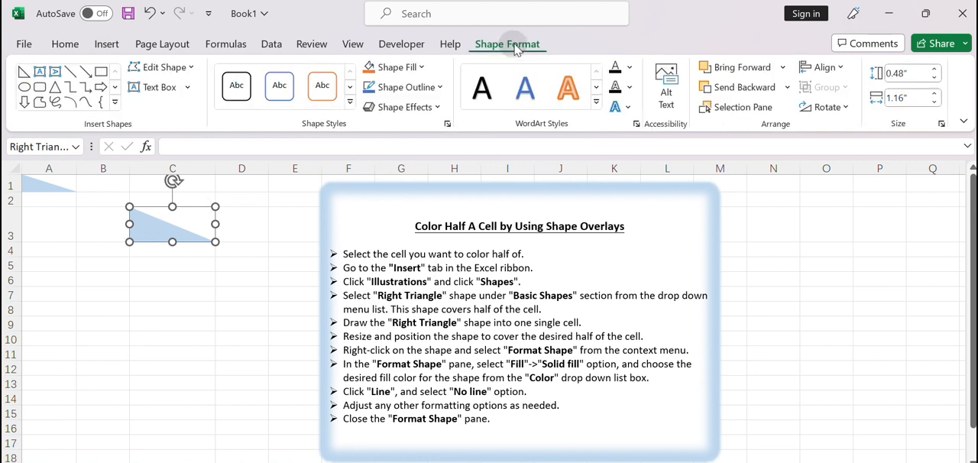
mouse_move(782, 133)
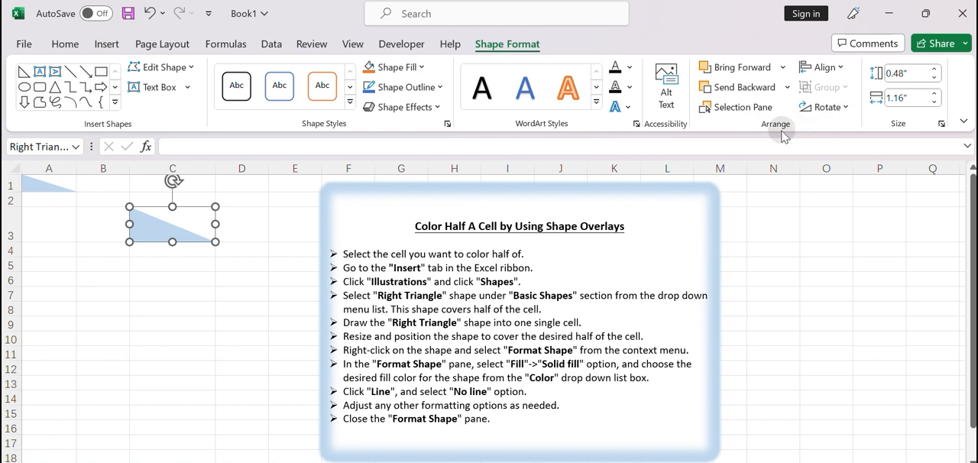
click(826, 107)
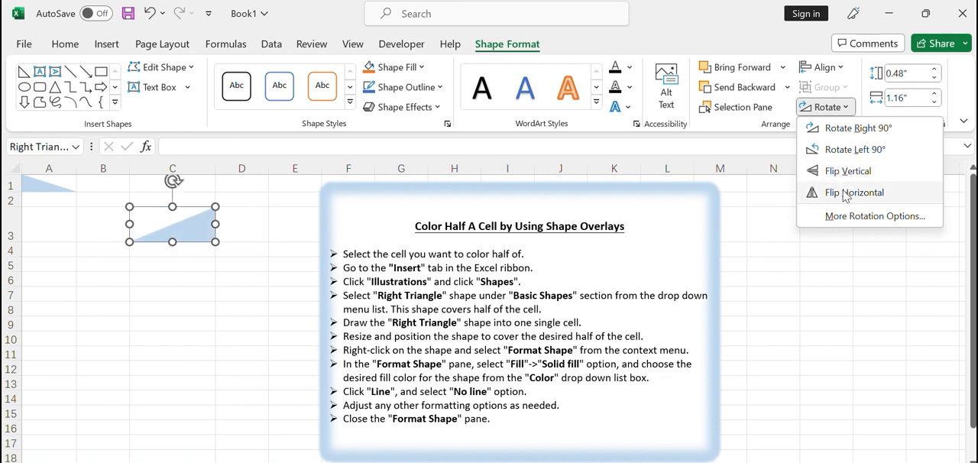
click(824, 279)
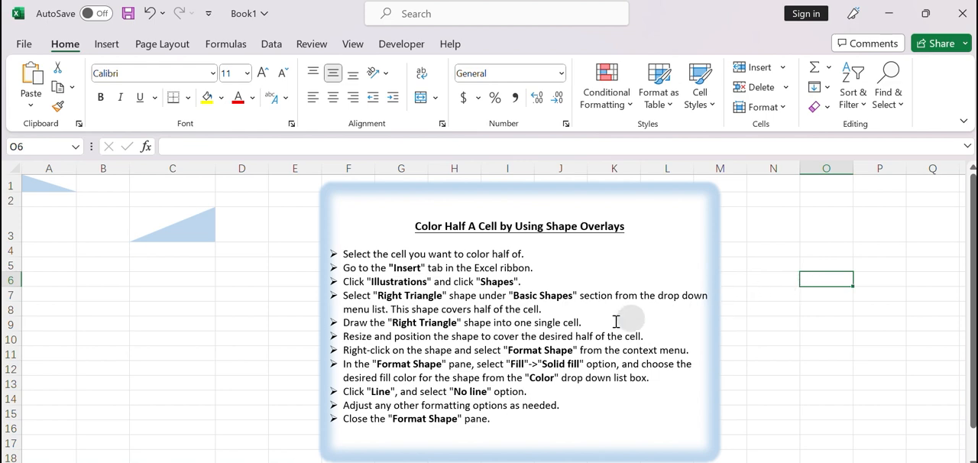
click(172, 229)
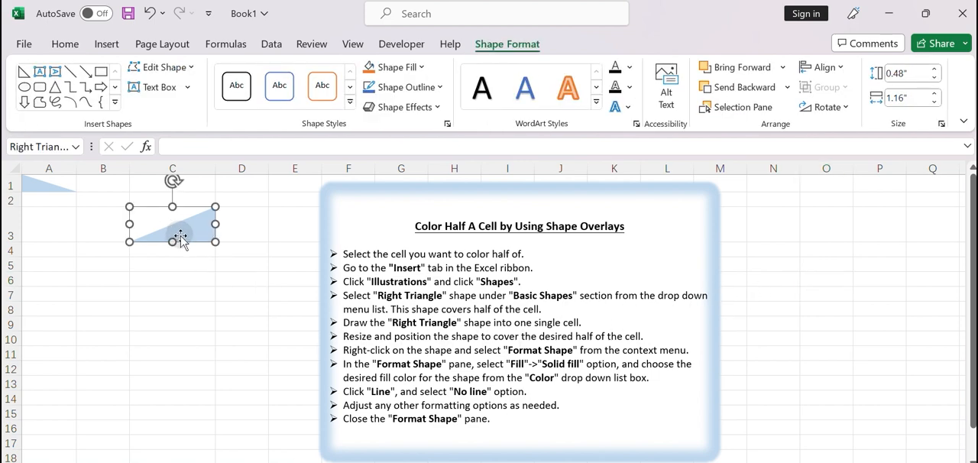